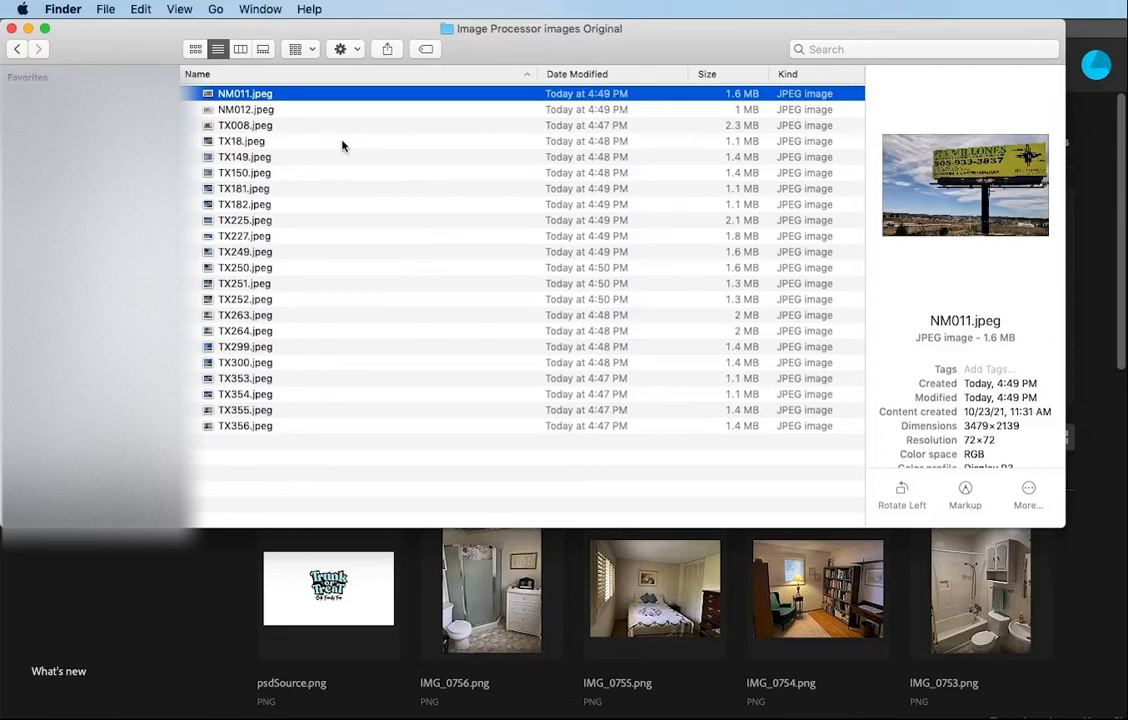
# - Preview NM012.jpeg's details, then launch File > Scripts > Image Processor
pyautogui.click(245, 109)
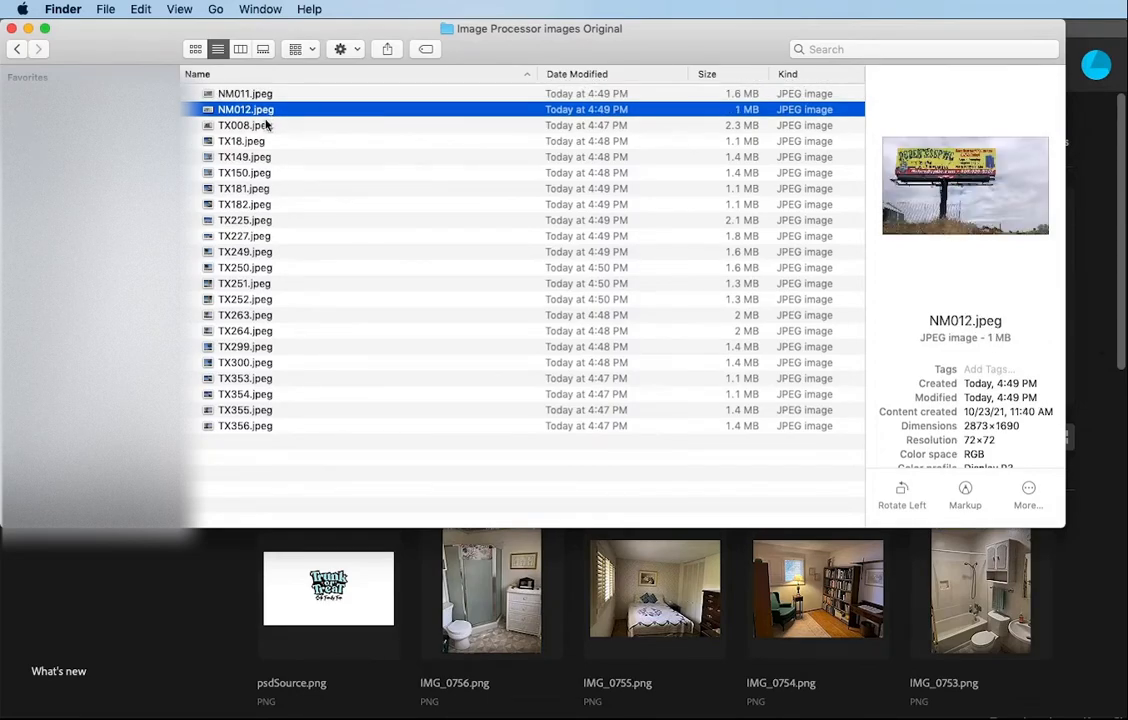
pyautogui.click(244, 125)
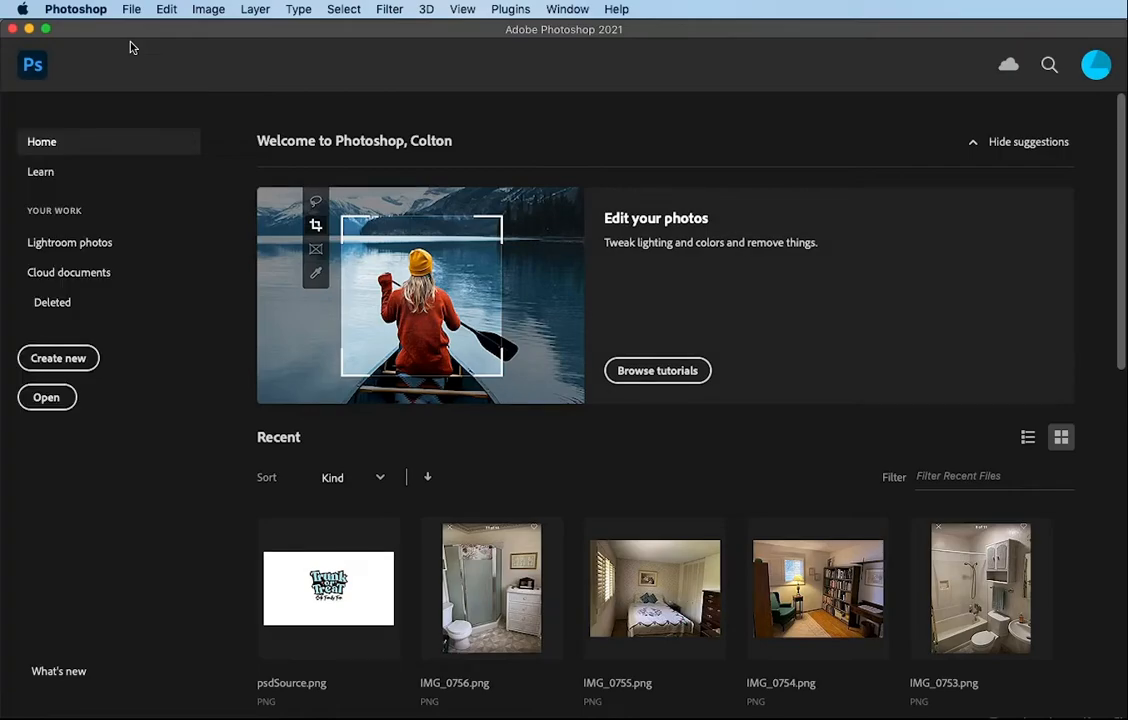
pyautogui.moveTo(135, 18)
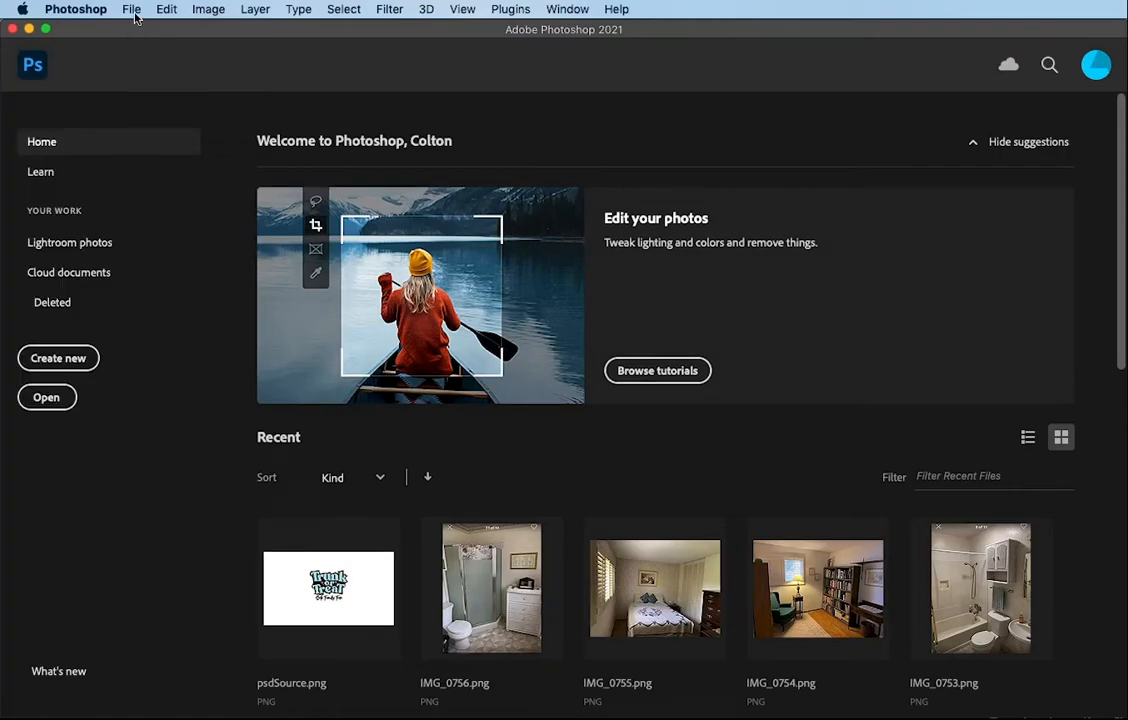
pyautogui.click(131, 9)
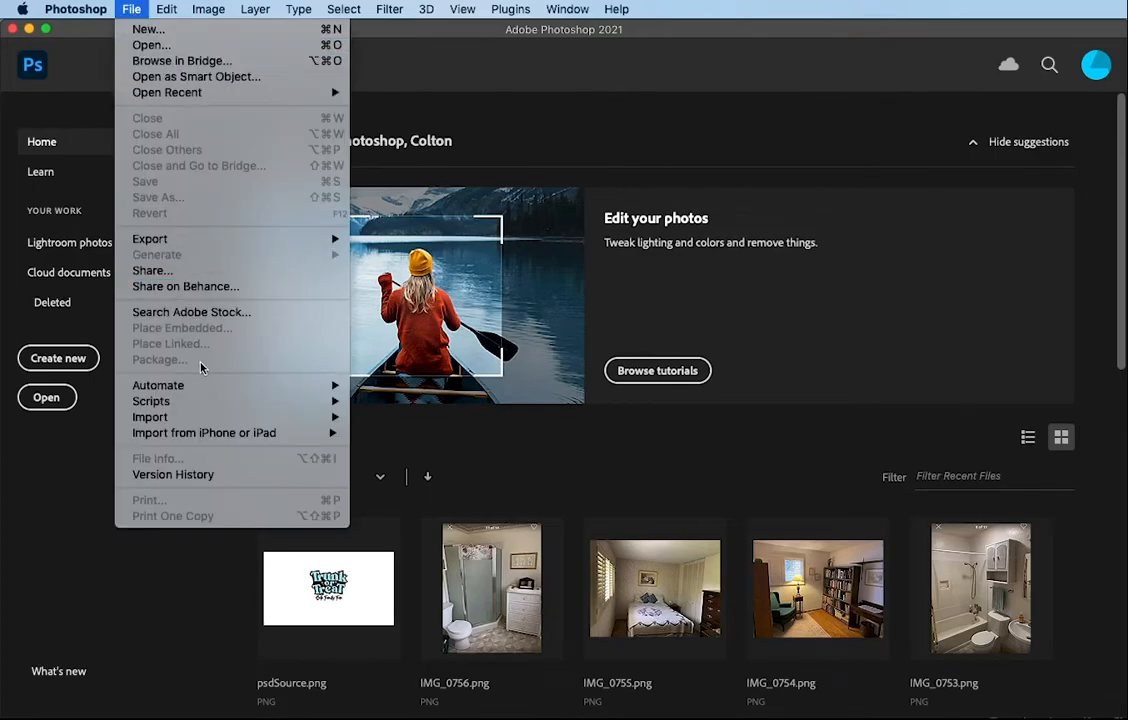
pyautogui.moveTo(150, 401)
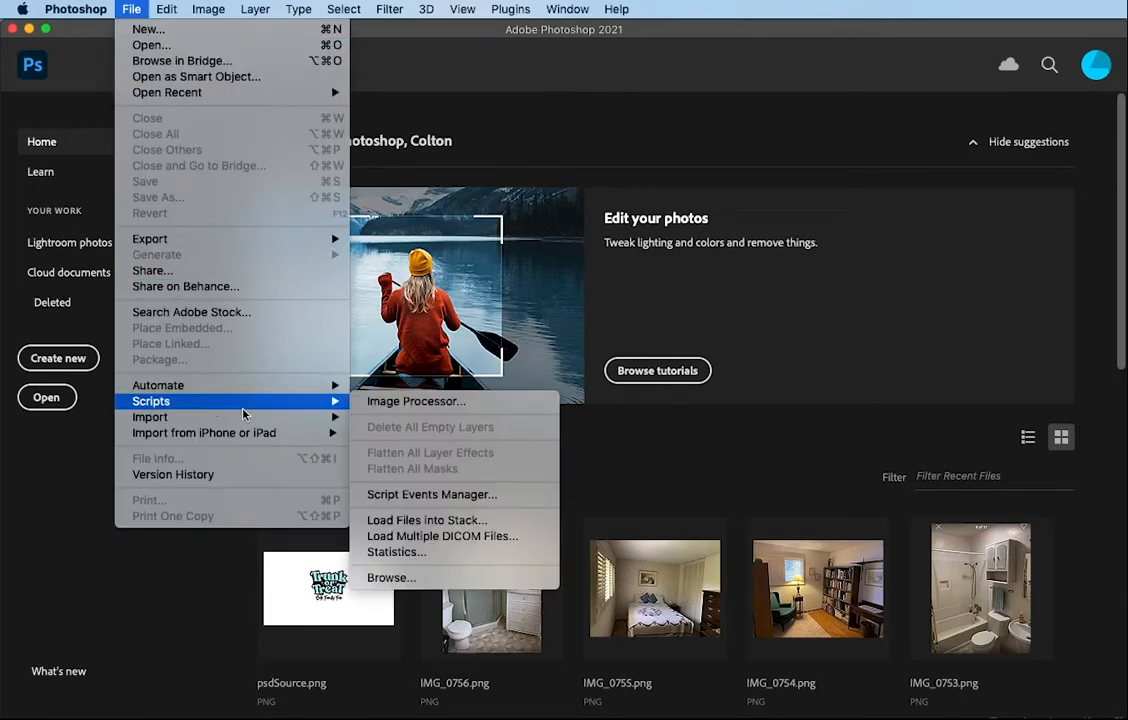
pyautogui.moveTo(415, 401)
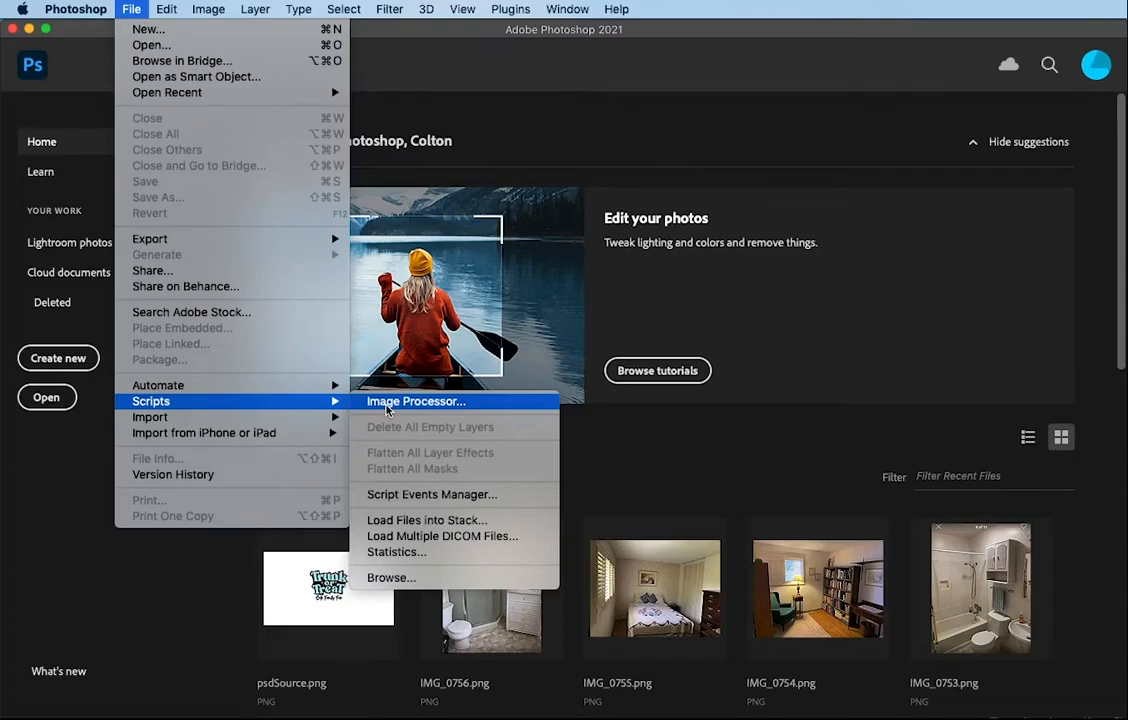
pyautogui.click(415, 401)
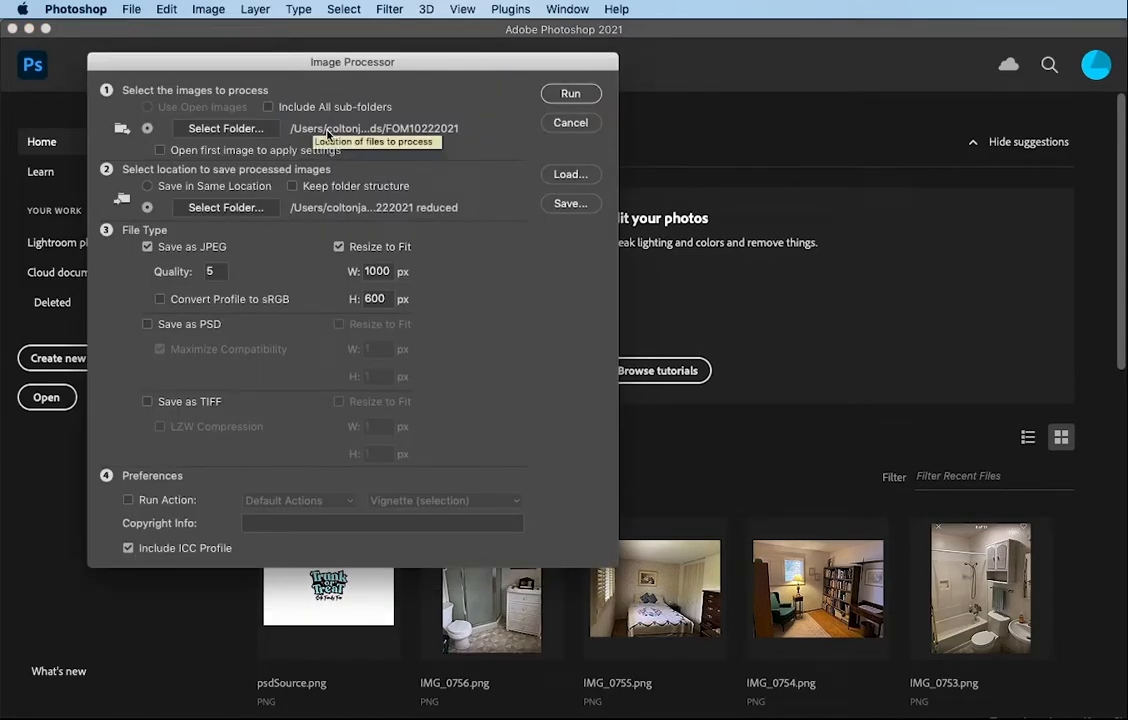
pyautogui.moveTo(156, 96)
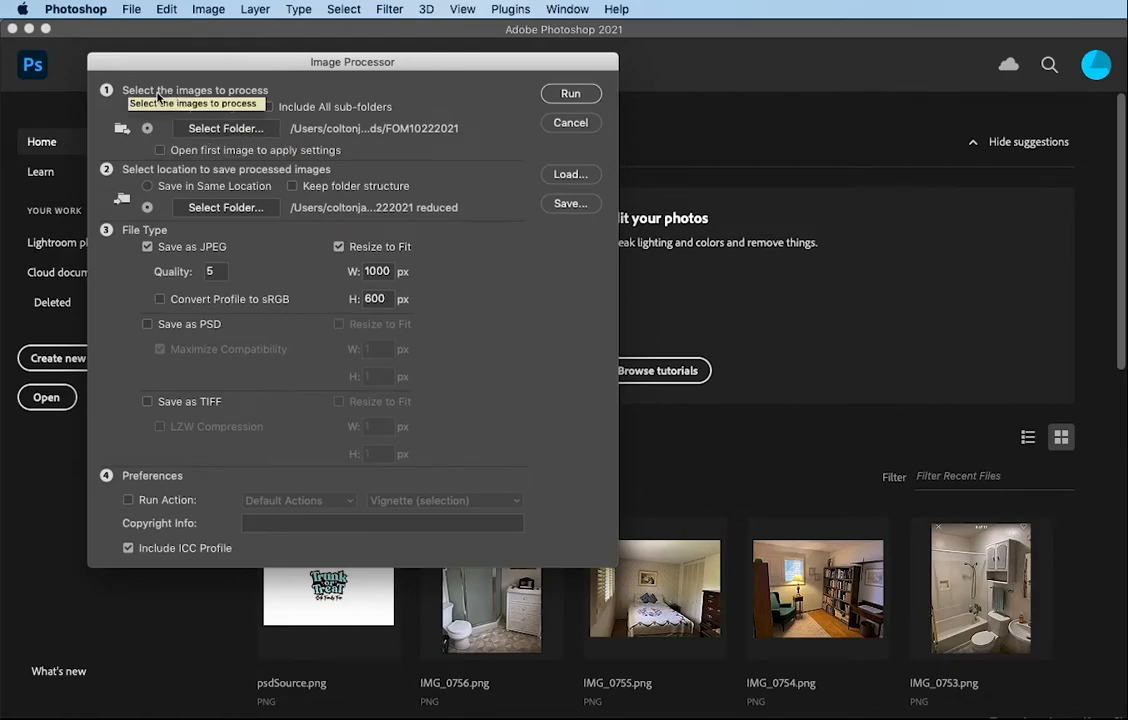
pyautogui.moveTo(252, 133)
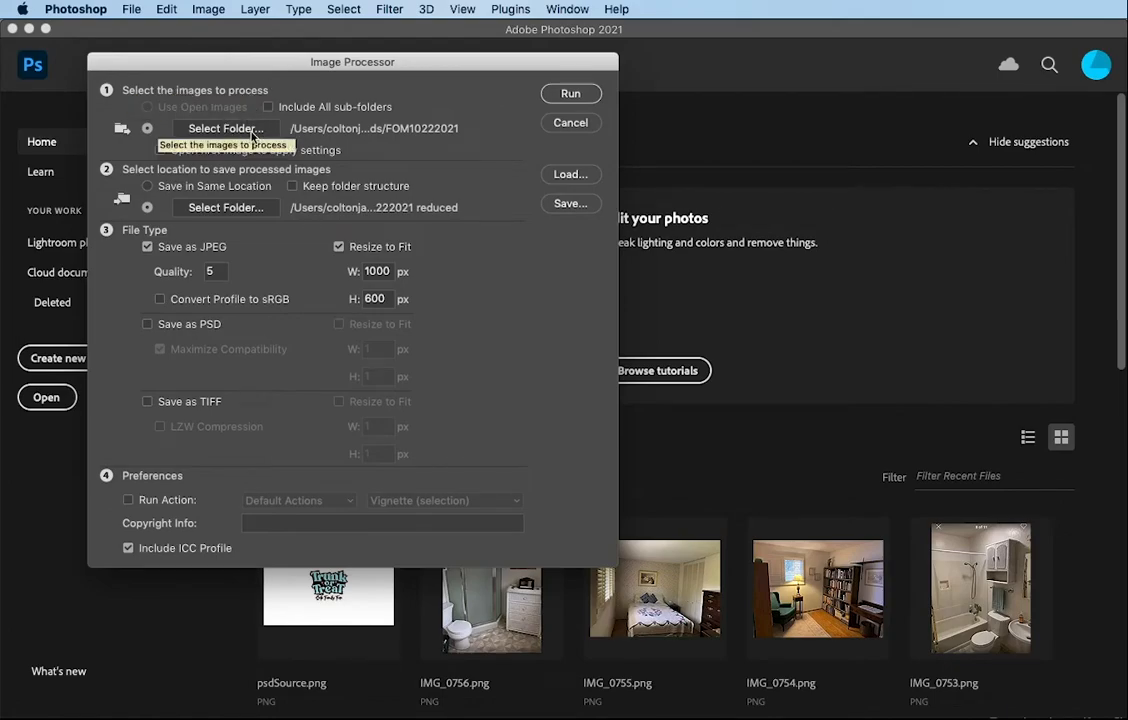
pyautogui.moveTo(225, 128)
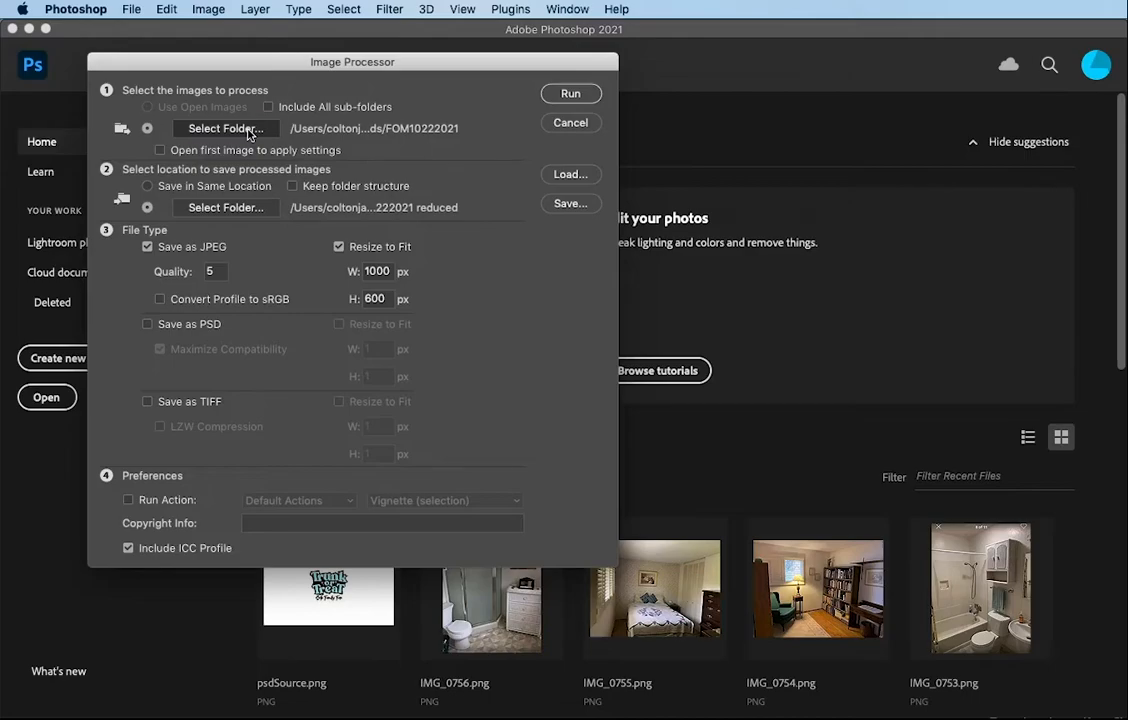
# - Set the Image Processor source to the 'Image Processor images Original' folder
pyautogui.click(224, 128)
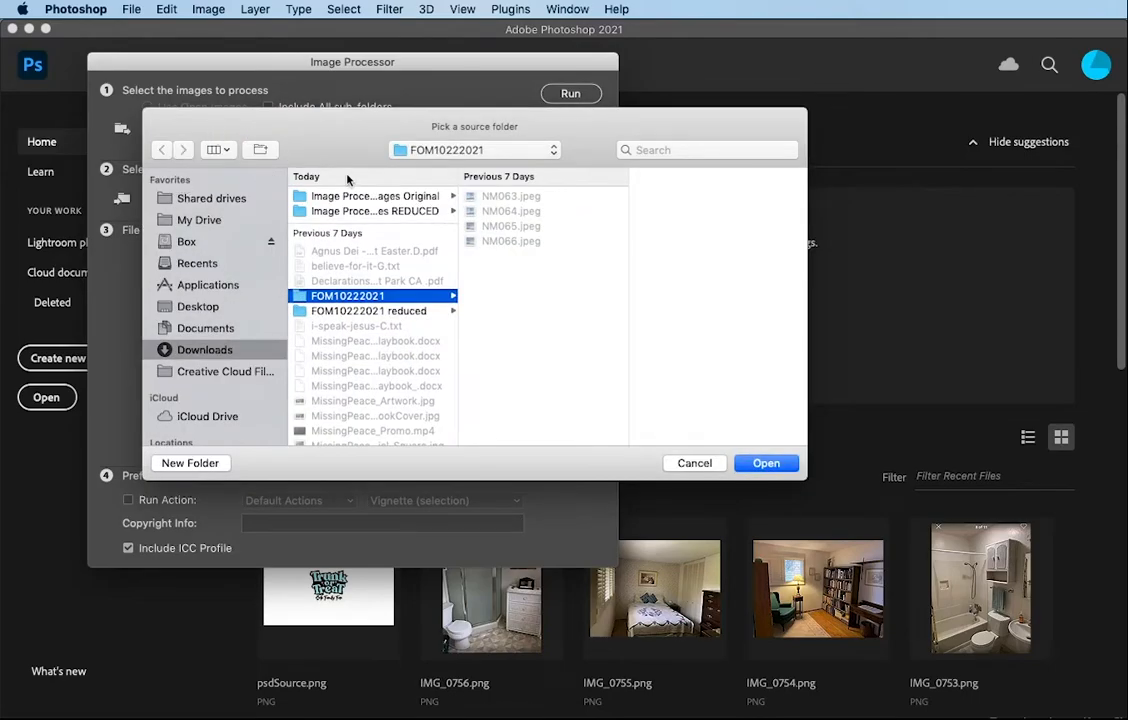
pyautogui.click(370, 195)
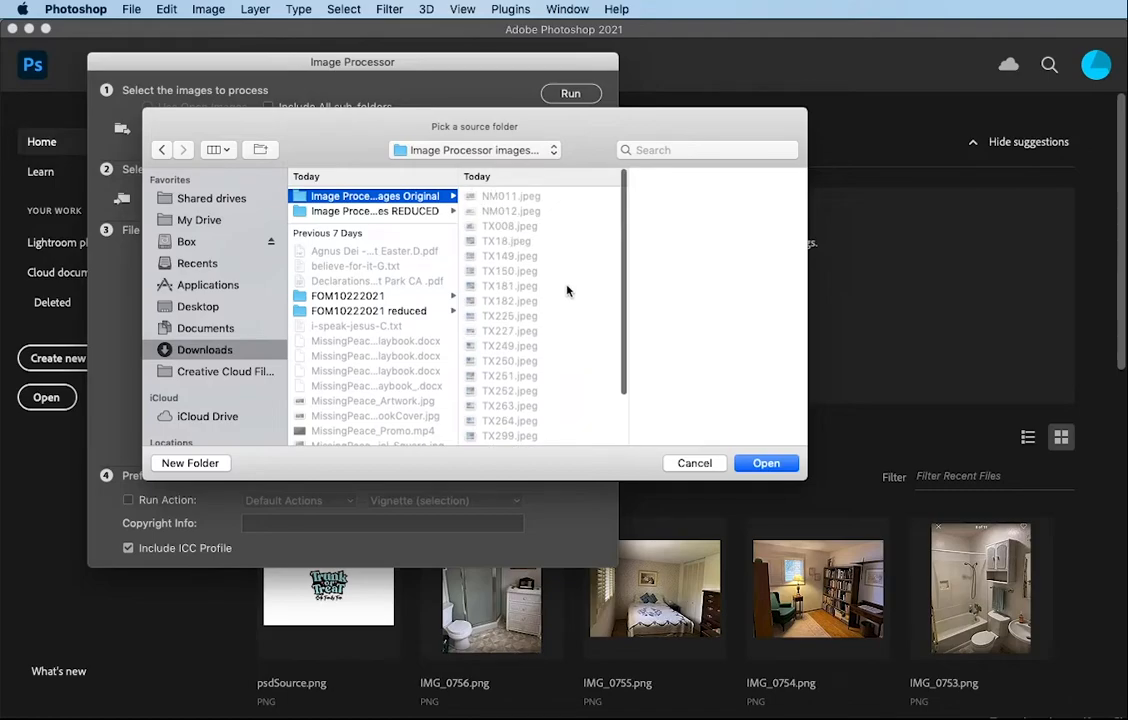
pyautogui.click(766, 462)
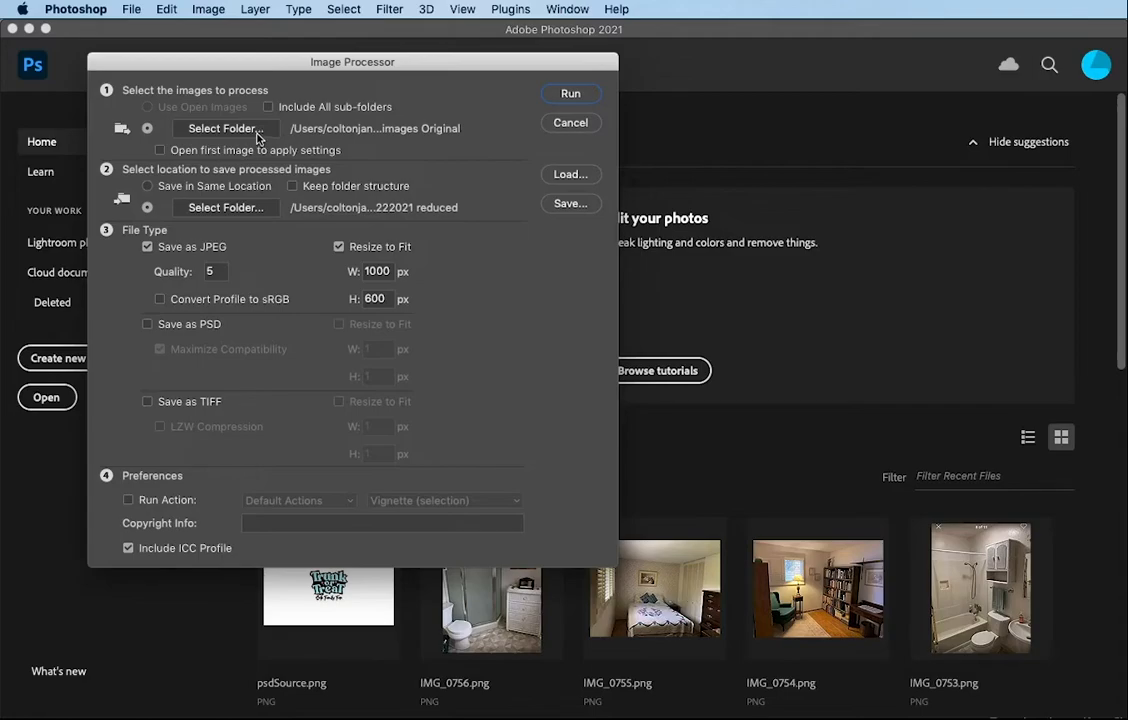
pyautogui.moveTo(225, 207)
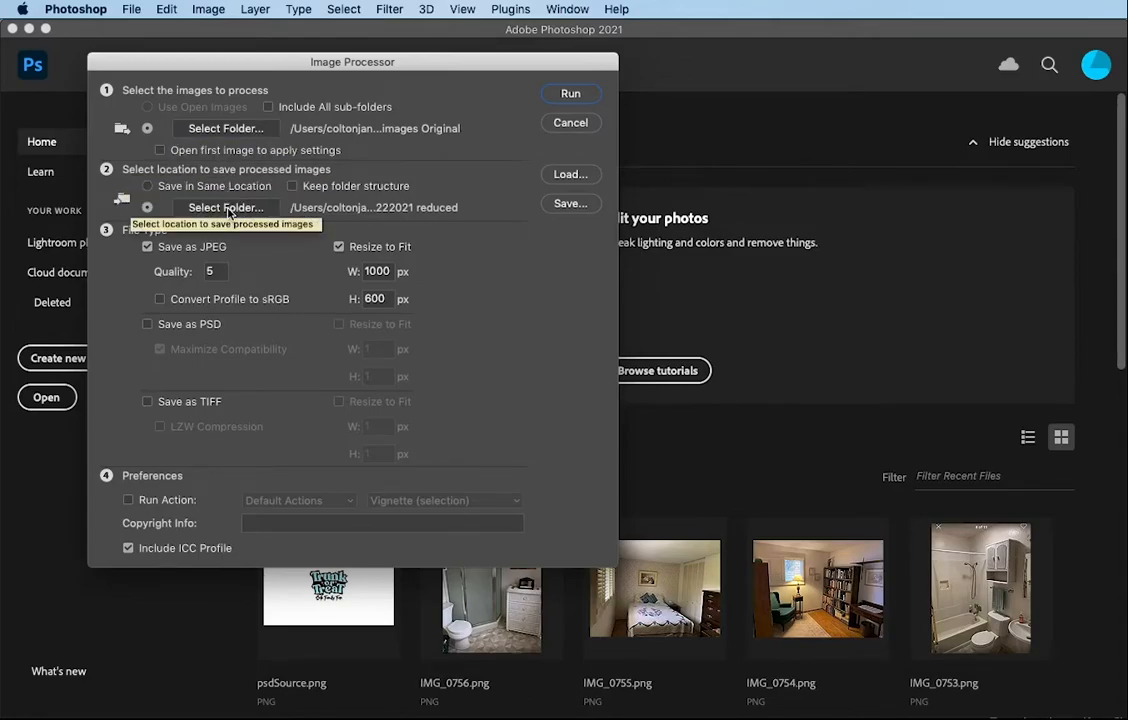
# - Set the output destination to the 'Image Processor Images REDUCED' folder
pyautogui.click(225, 207)
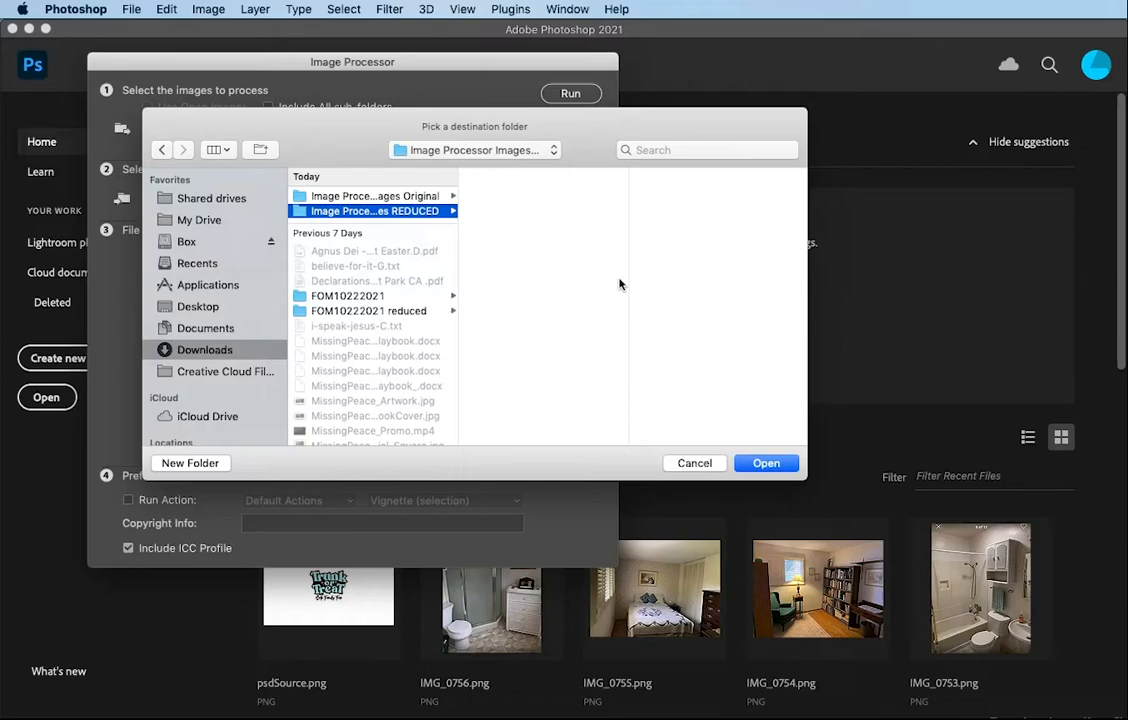
pyautogui.click(766, 462)
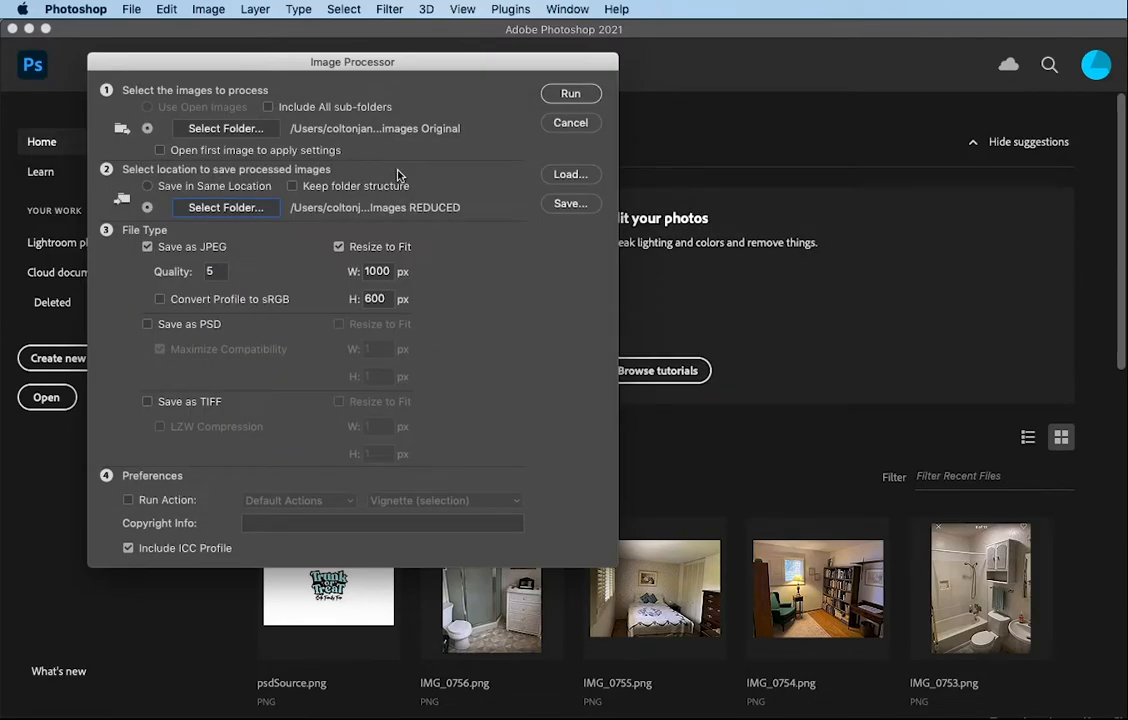
pyautogui.moveTo(148, 247)
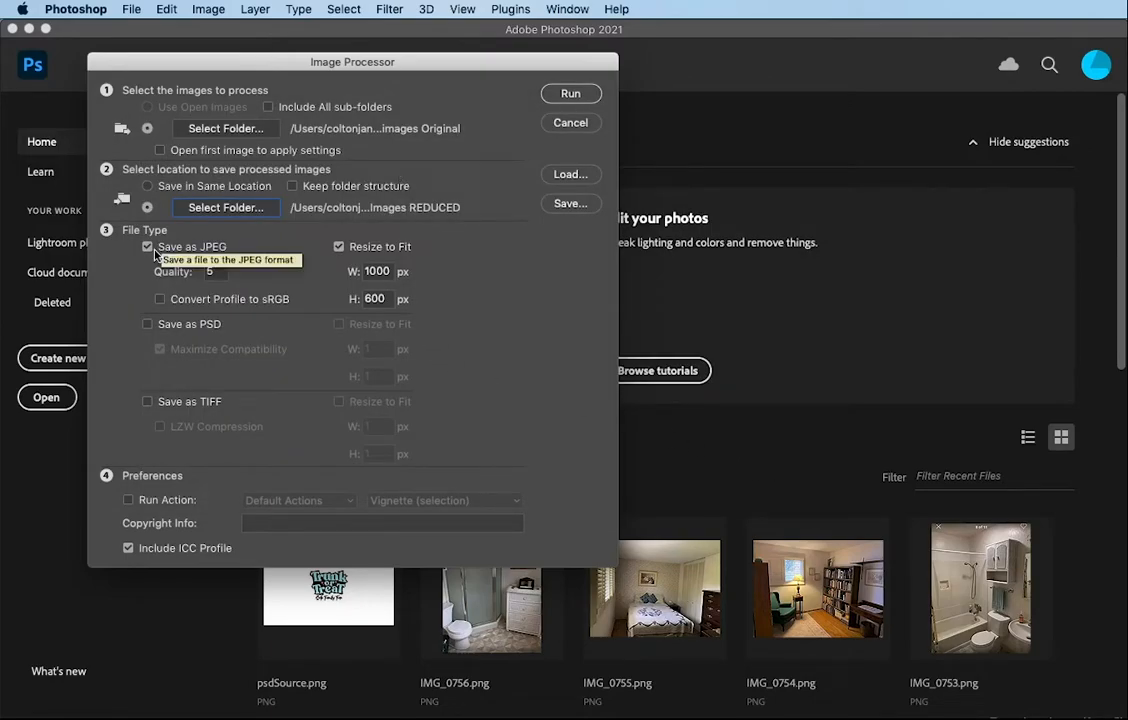
pyautogui.moveTo(185, 278)
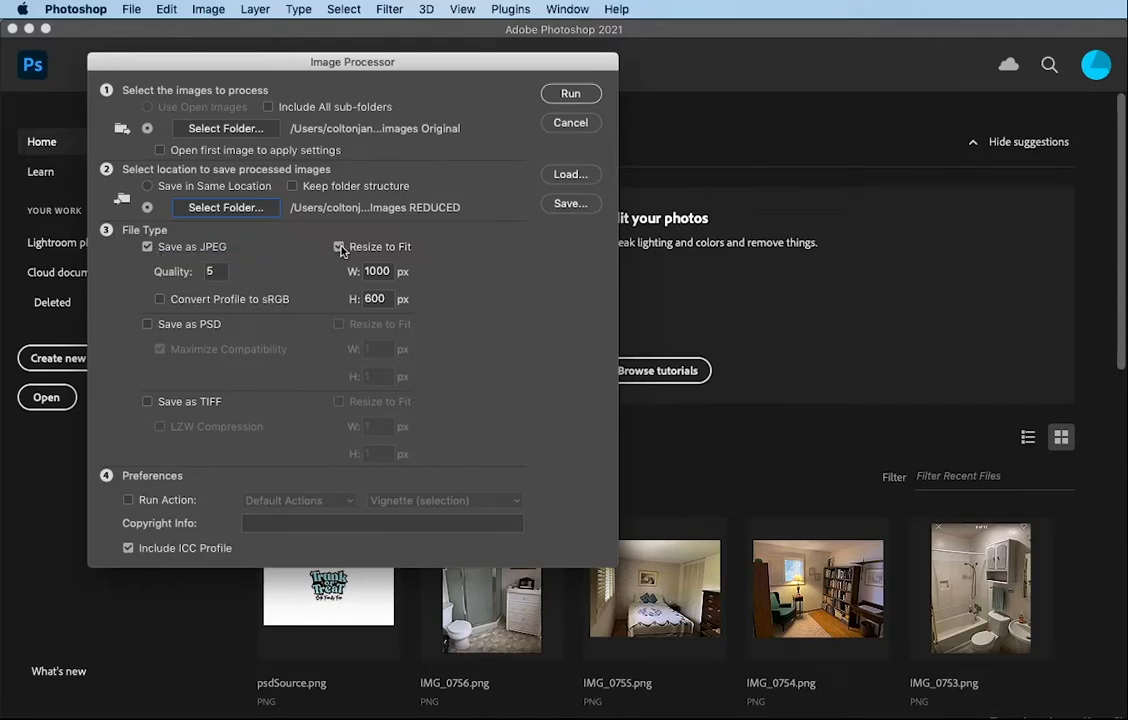
pyautogui.moveTo(339, 247)
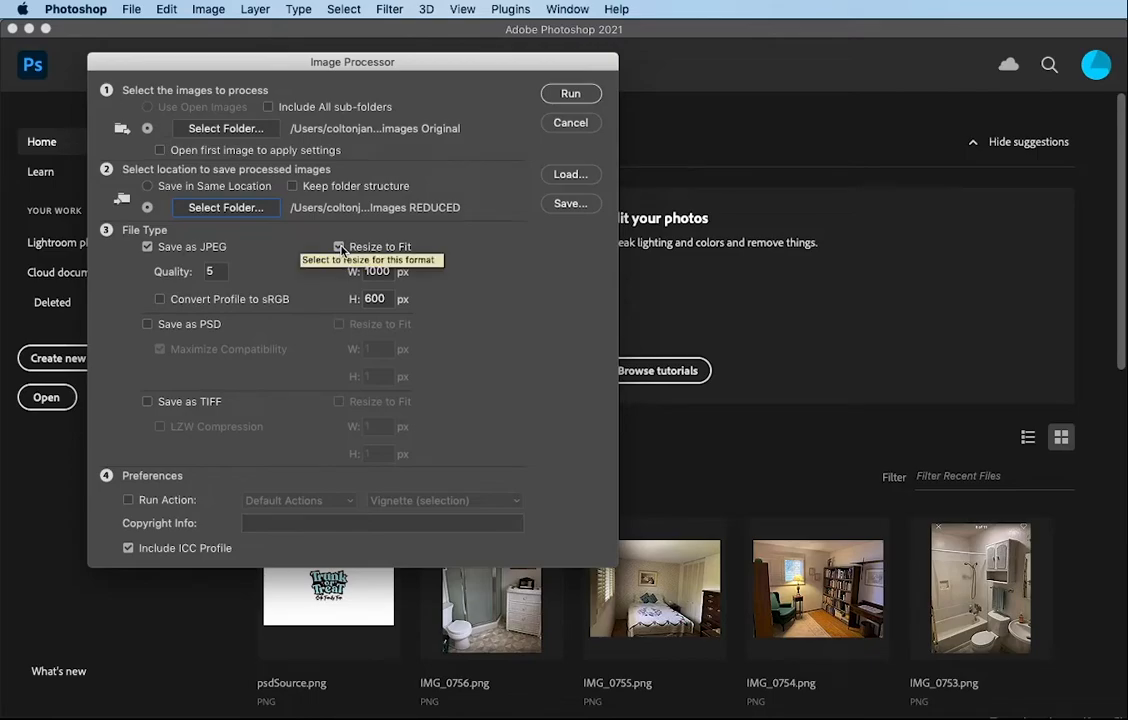
pyautogui.click(338, 246)
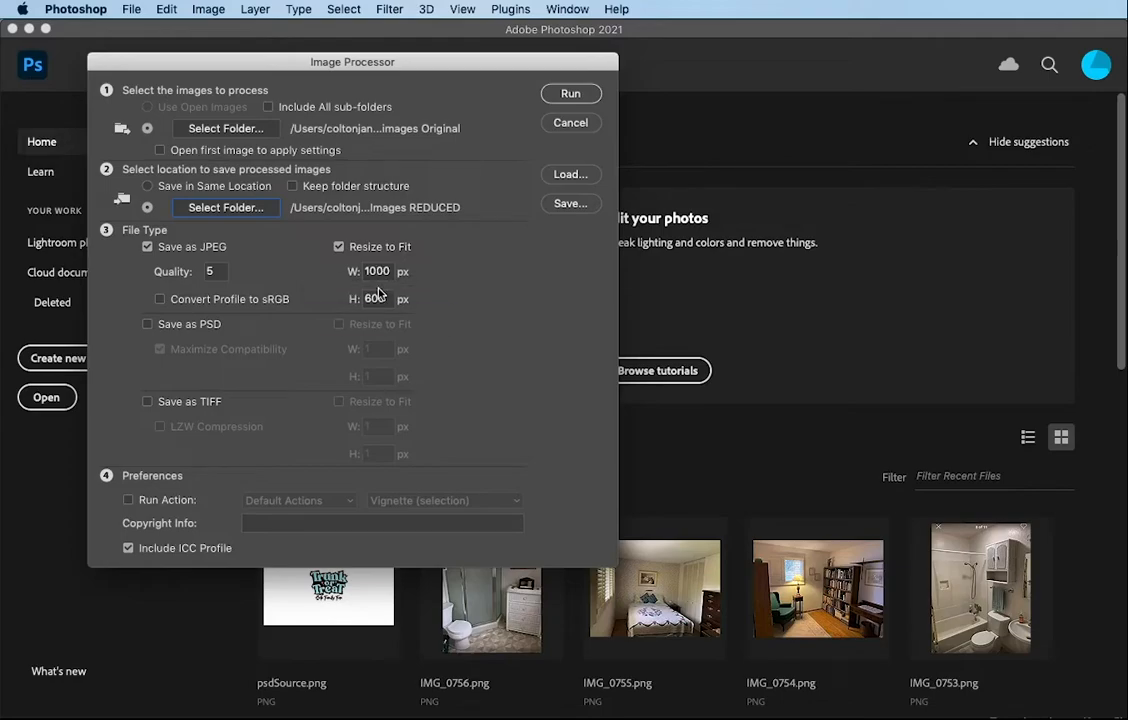
pyautogui.moveTo(375, 298)
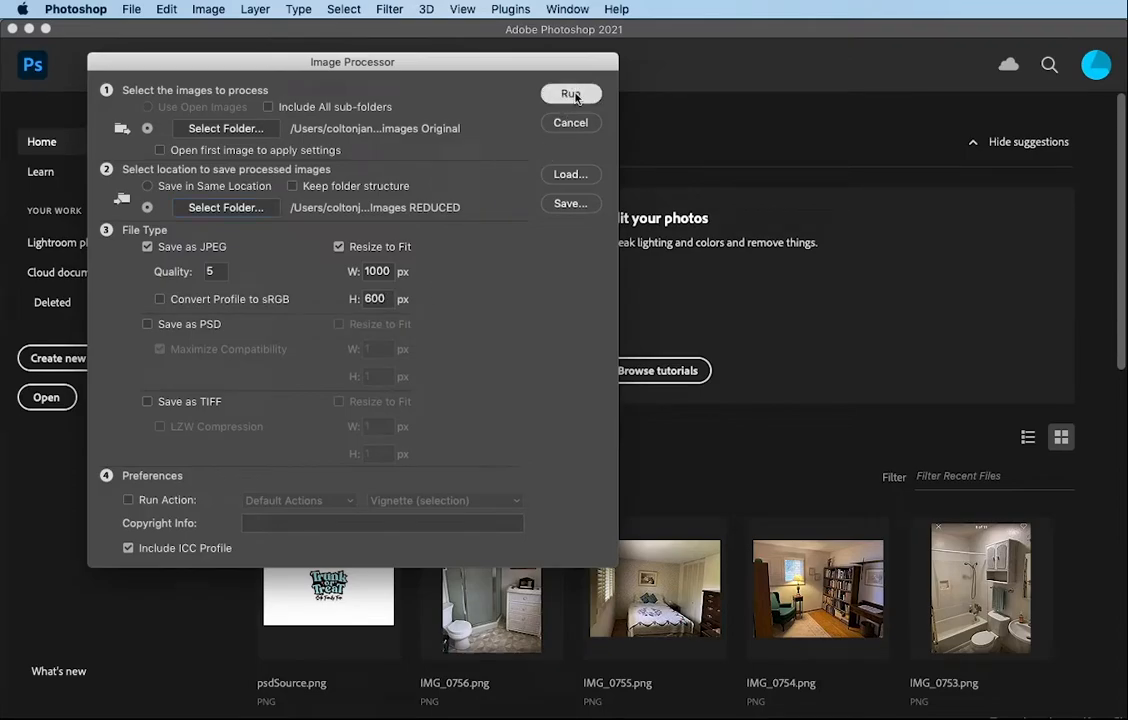
# - Run the Image Processor batch on the Original folder's images
pyautogui.click(571, 93)
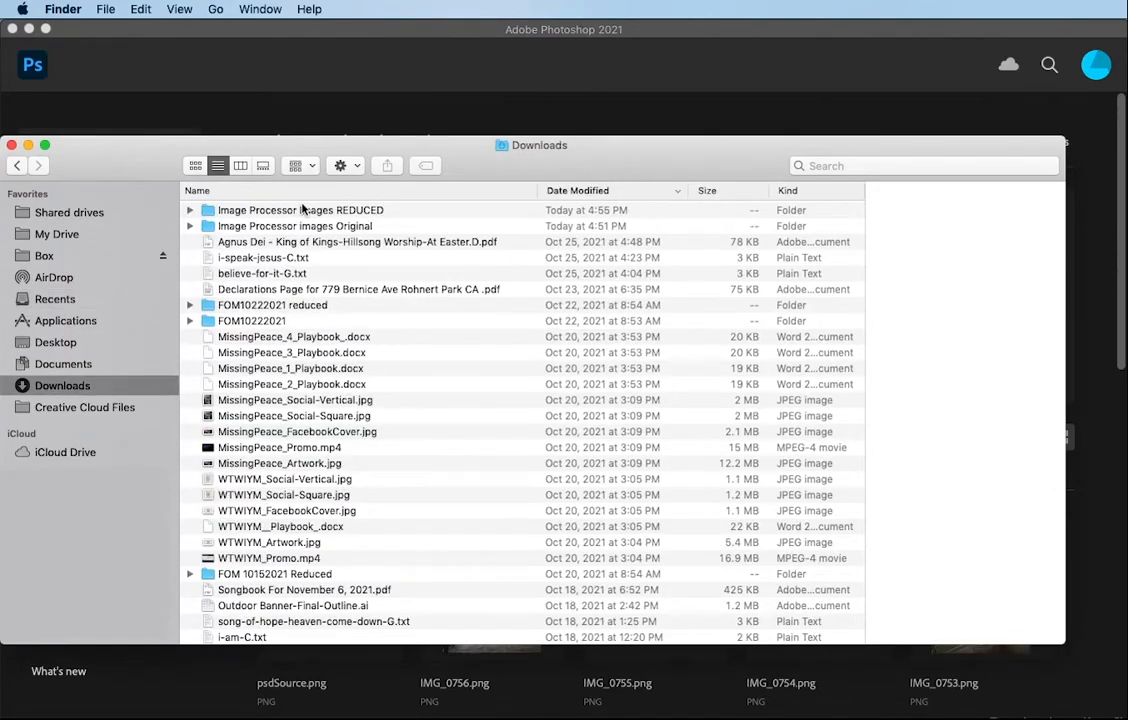
# - Open Image Processor Images REDUCED > JPEG in Finder to check the 22 output sizes
pyautogui.click(295, 226)
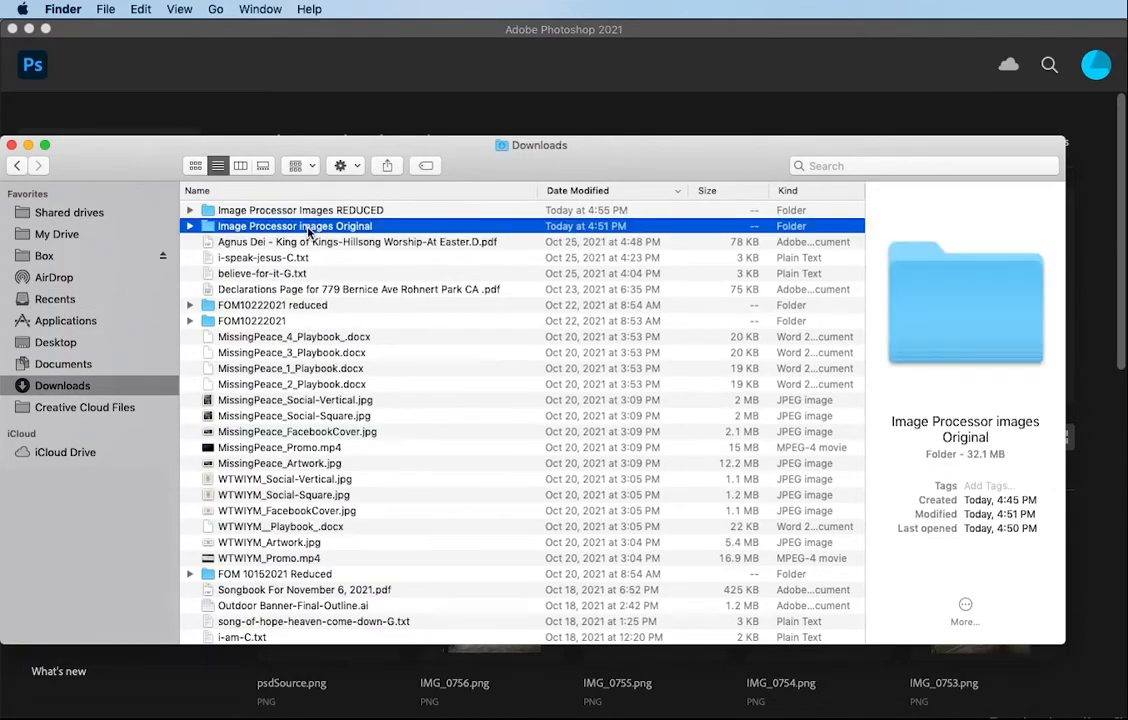
pyautogui.doubleClick(294, 226)
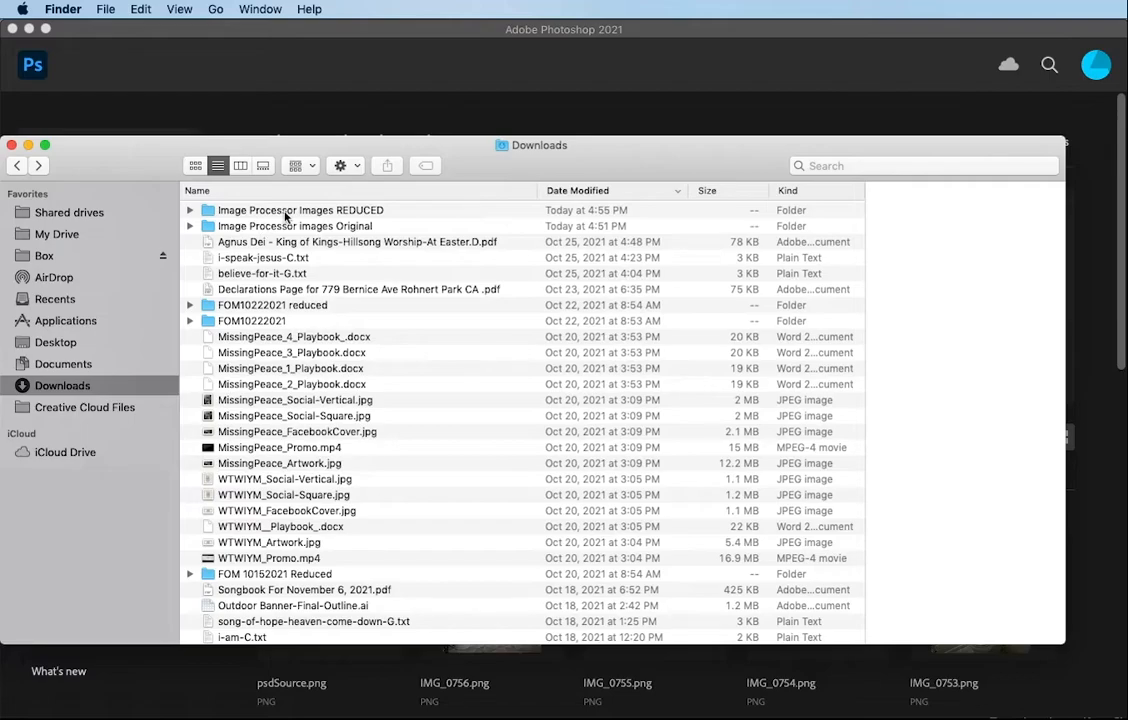
pyautogui.doubleClick(300, 210)
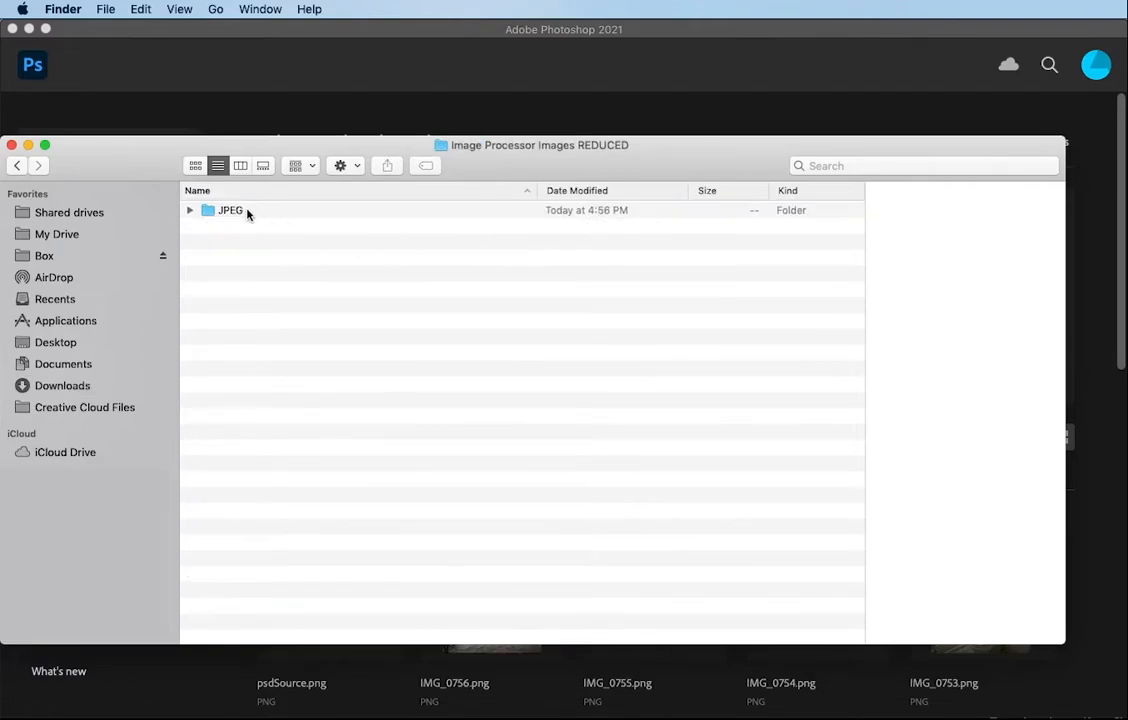
pyautogui.doubleClick(230, 210)
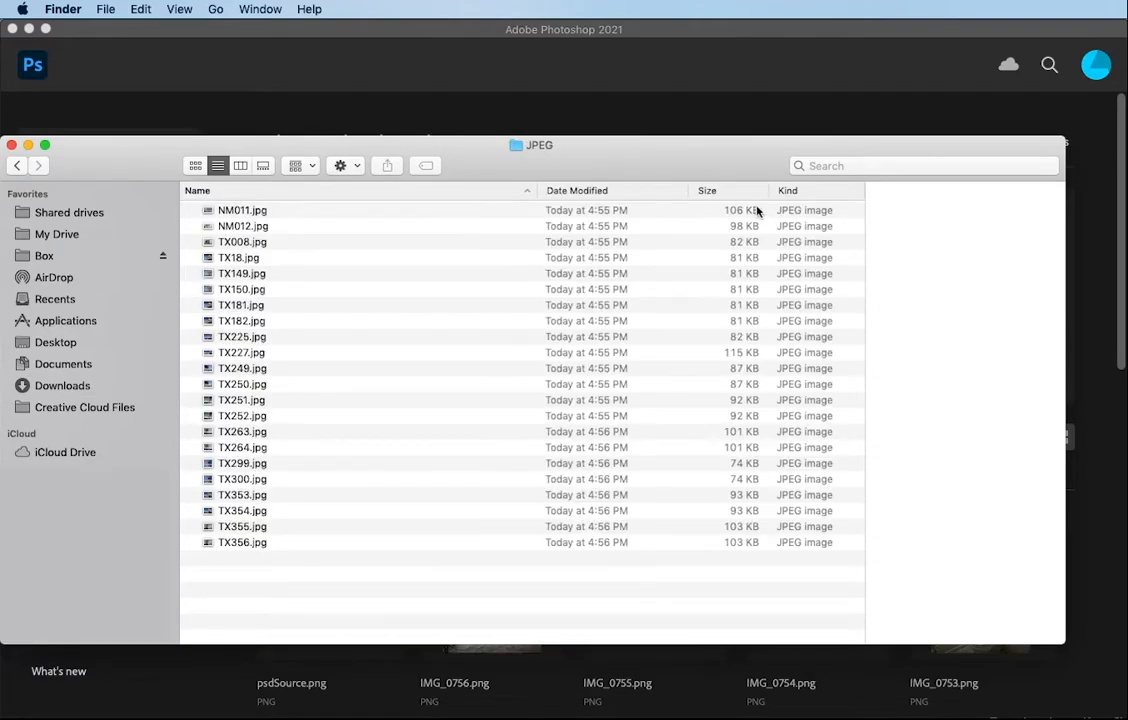
pyautogui.moveTo(746, 556)
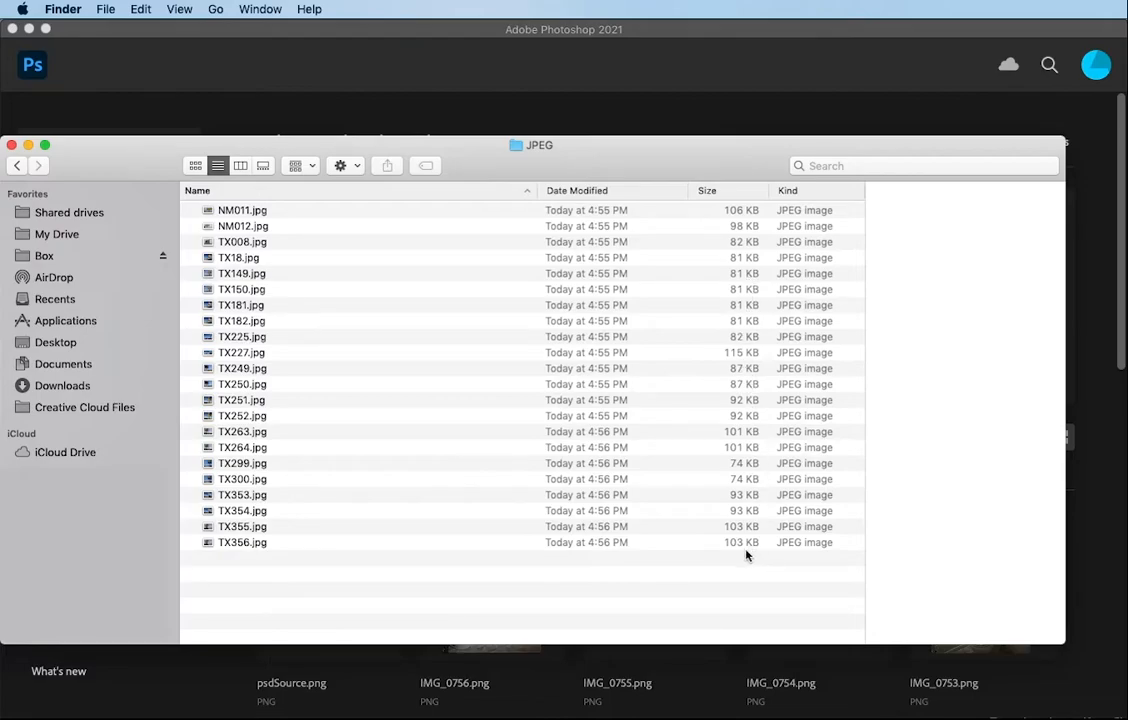
pyautogui.moveTo(746, 375)
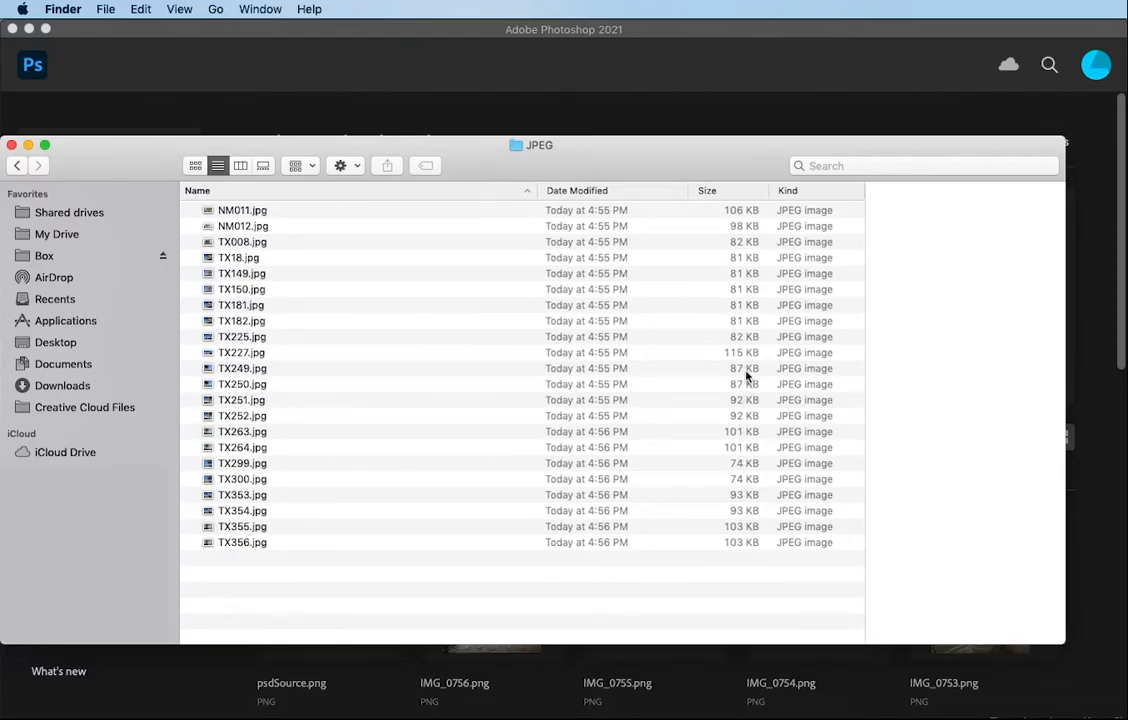